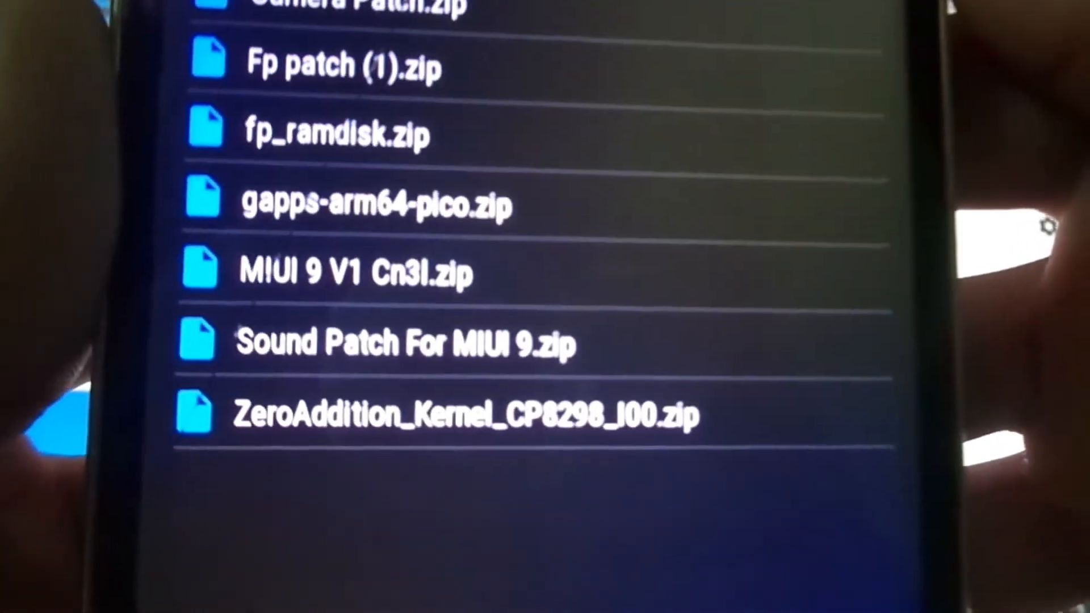
Select gapps-arm64-pico.zip from the miui 9 folder, reaching the flash confirmation screen.
left_click(376, 203)
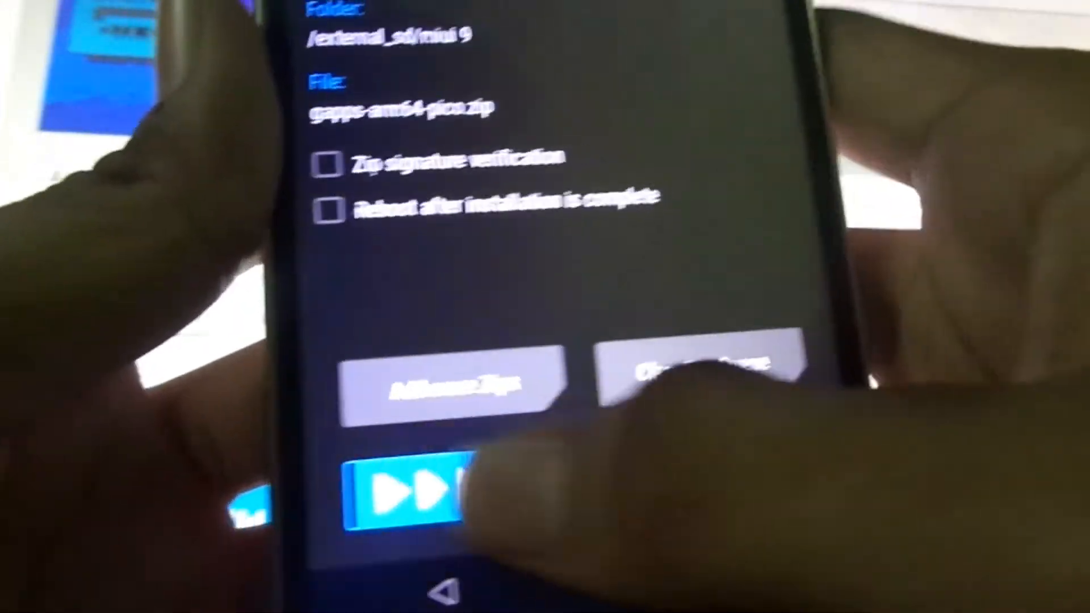